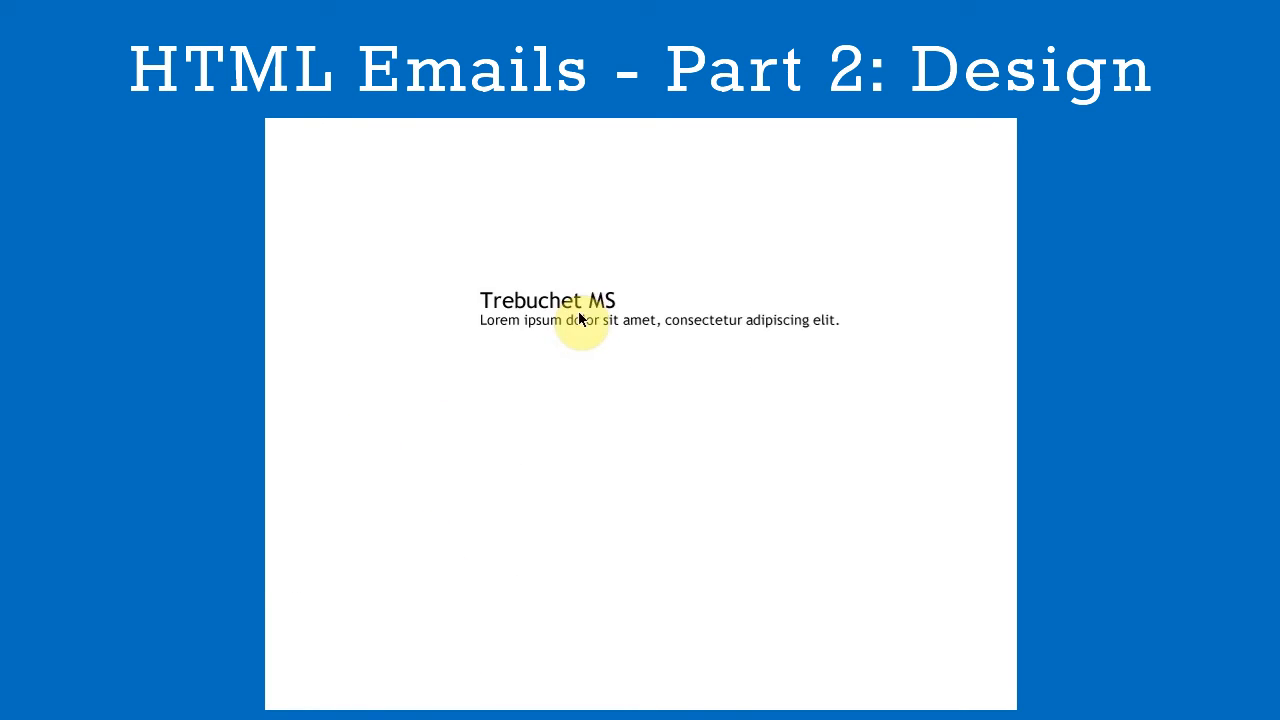
Colour the heading and lorem ipsum text block dark grey instead of black
left_click(548, 300)
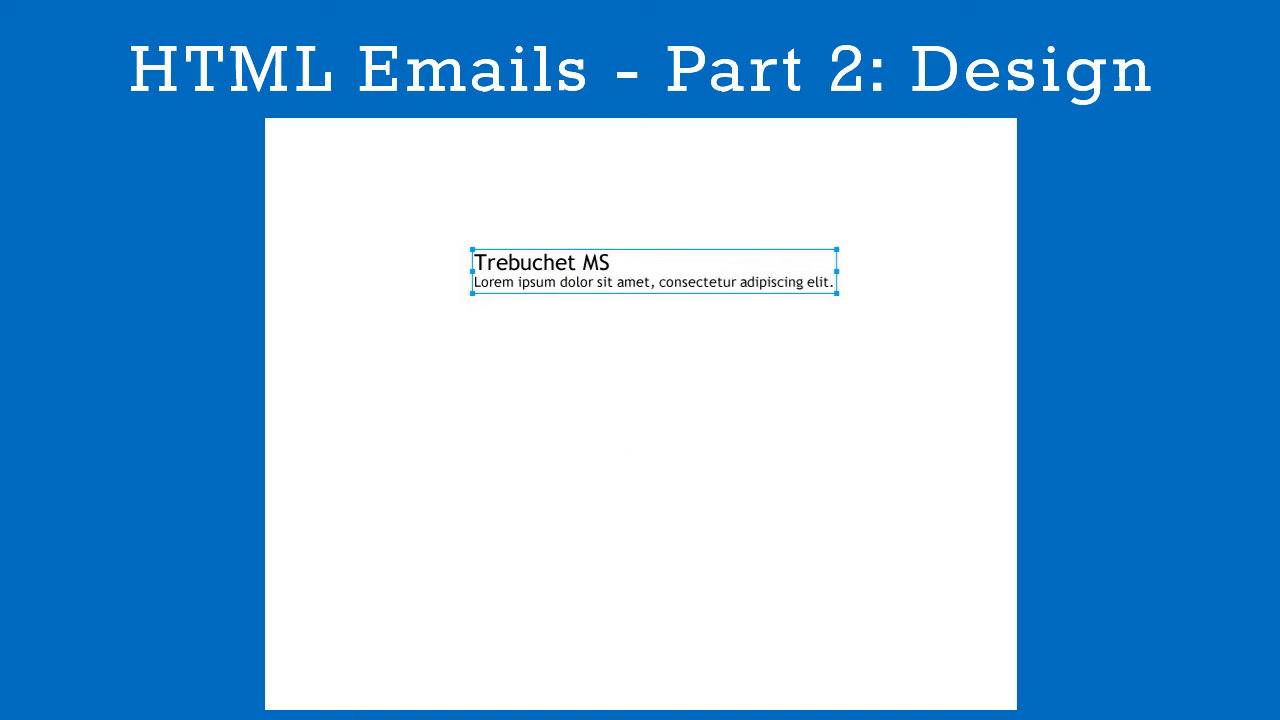
left_click(544, 280)
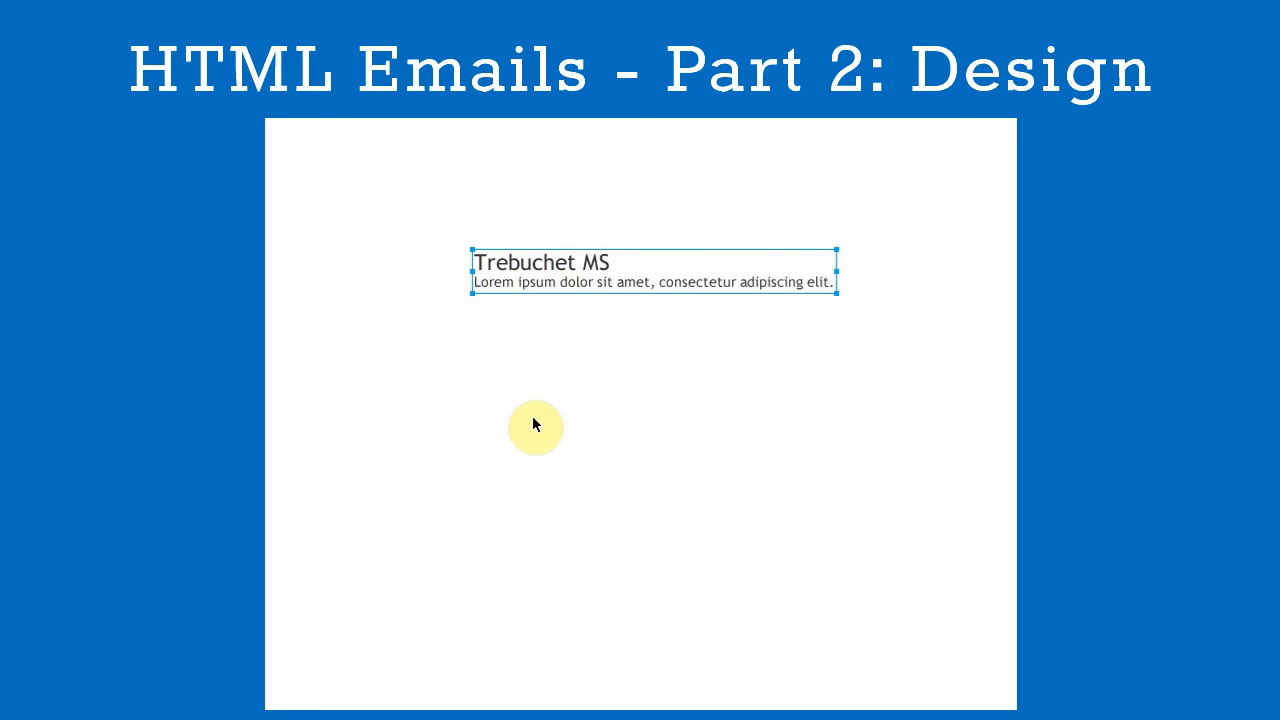
mouse_move(568, 268)
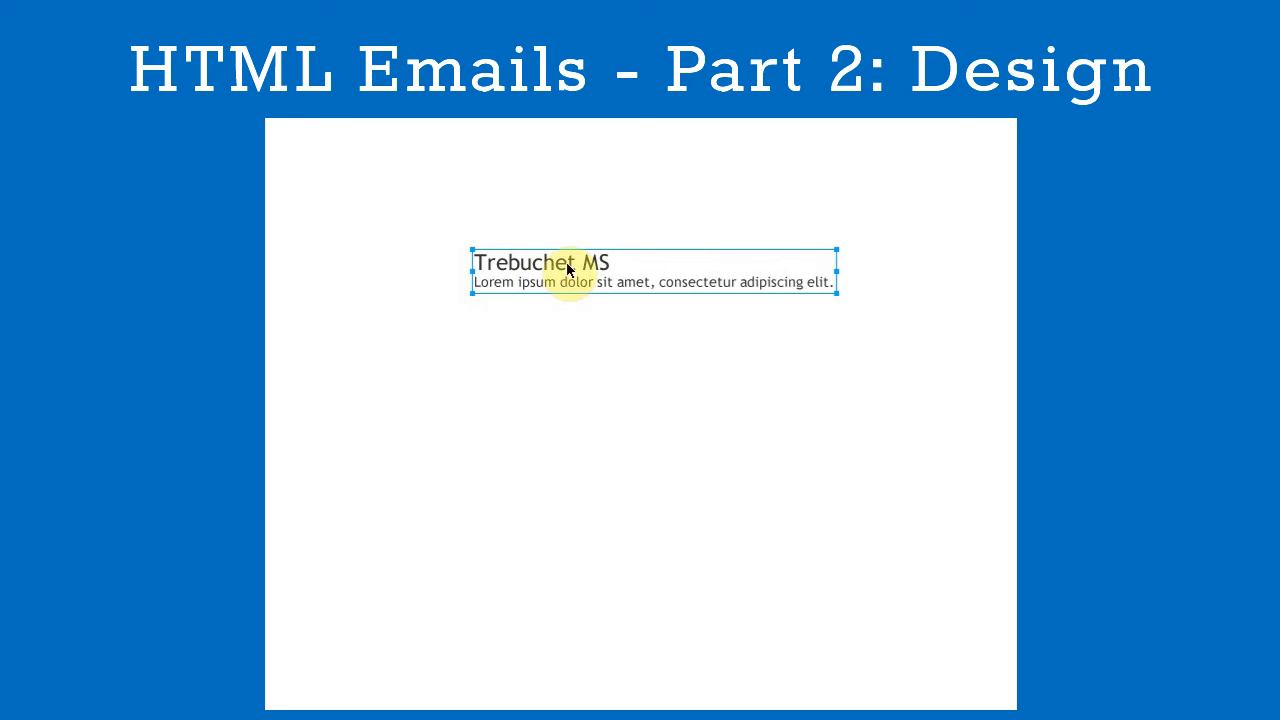
Select the Trebuchet MS heading inside the block to colour it orange
double_click(544, 264)
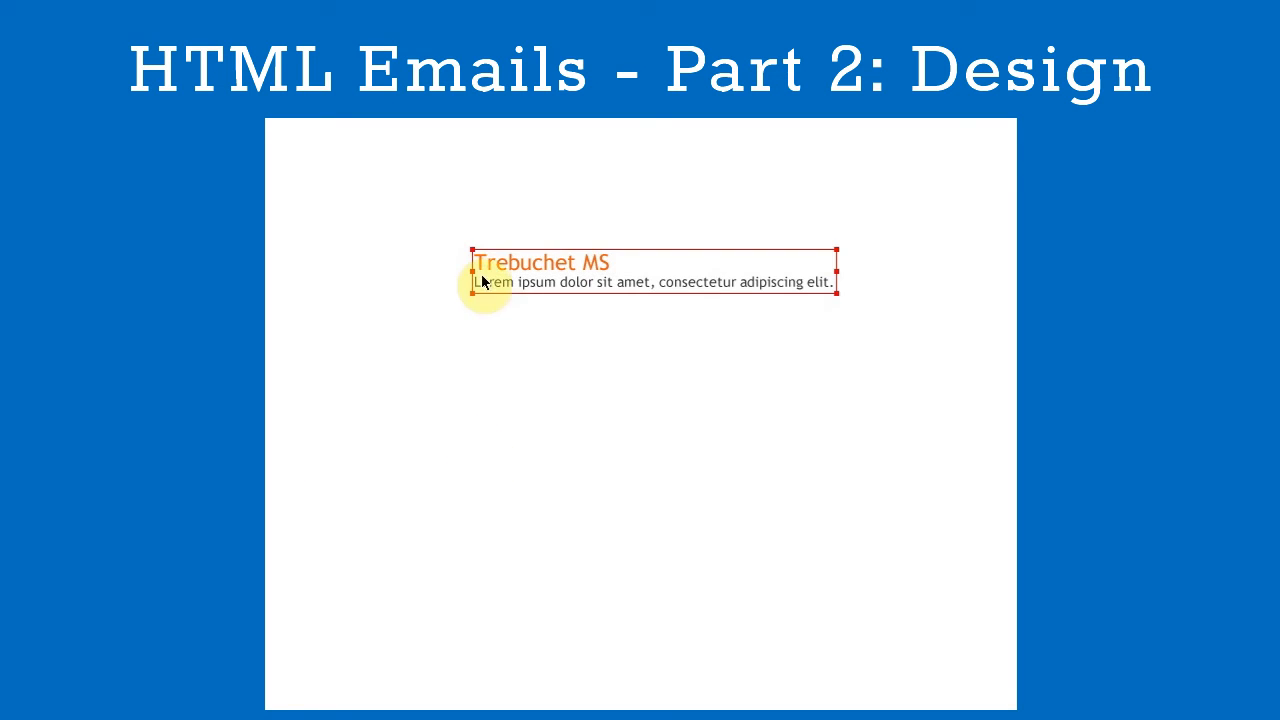
double_click(544, 262)
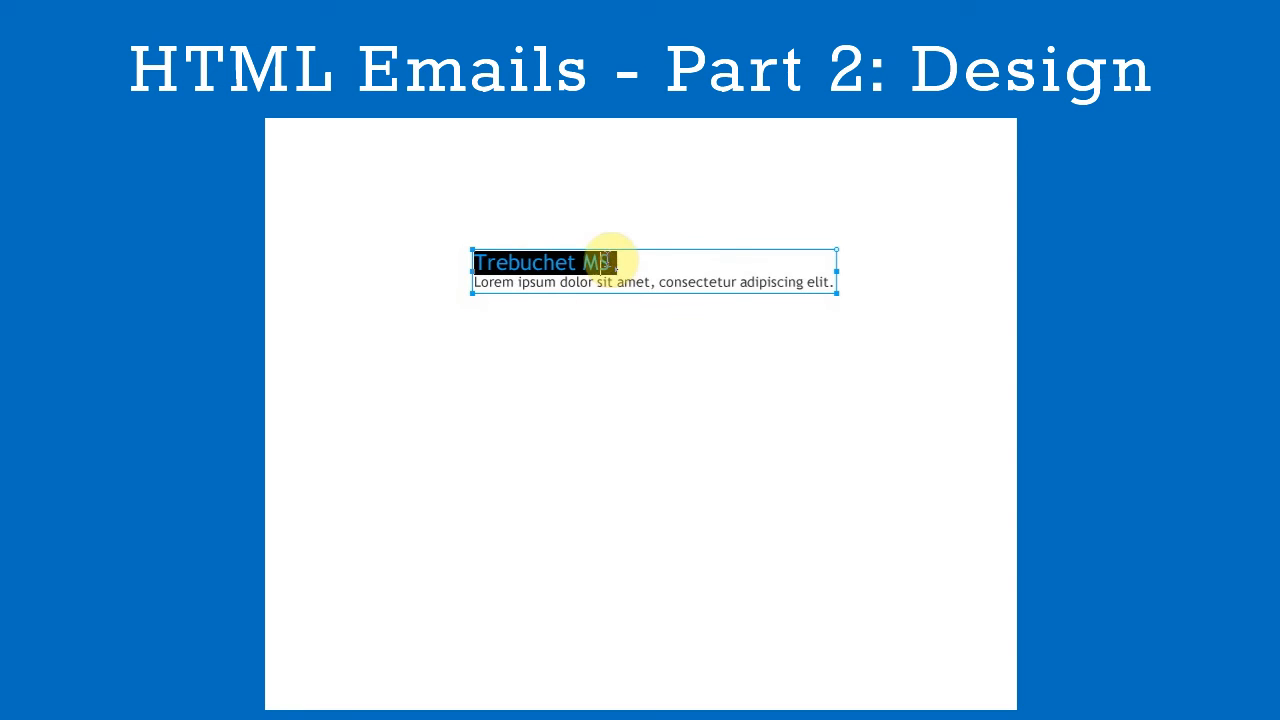